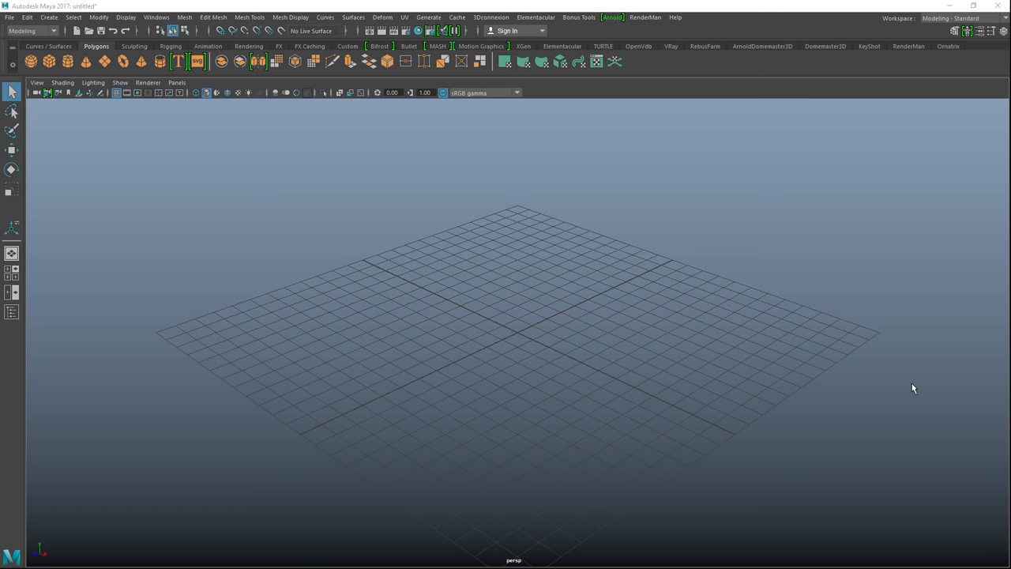
mouse_move(162, 147)
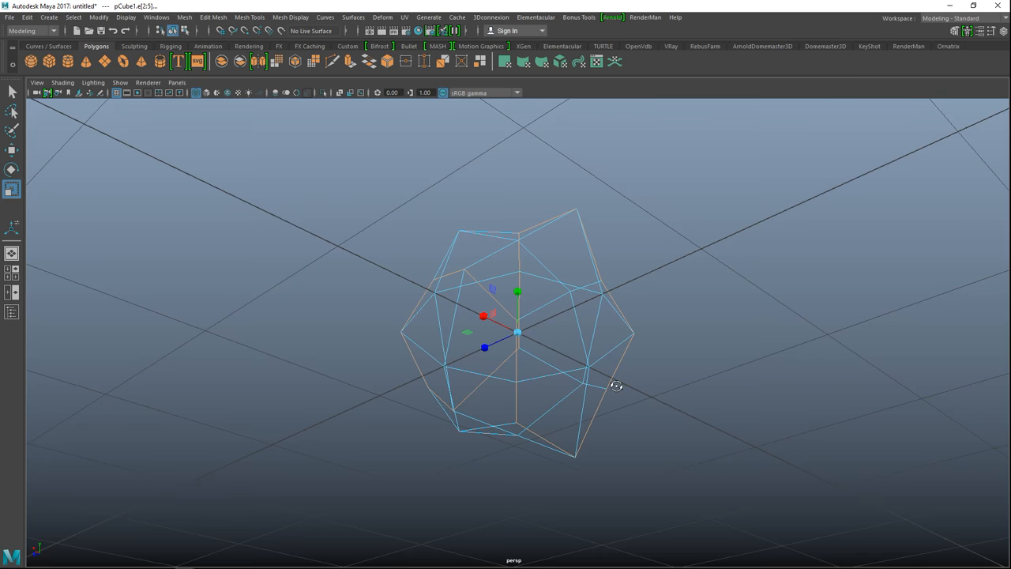
Orbit the view to inspect the reshaped, faceted cube.
left_click_drag(617, 387, 580, 482)
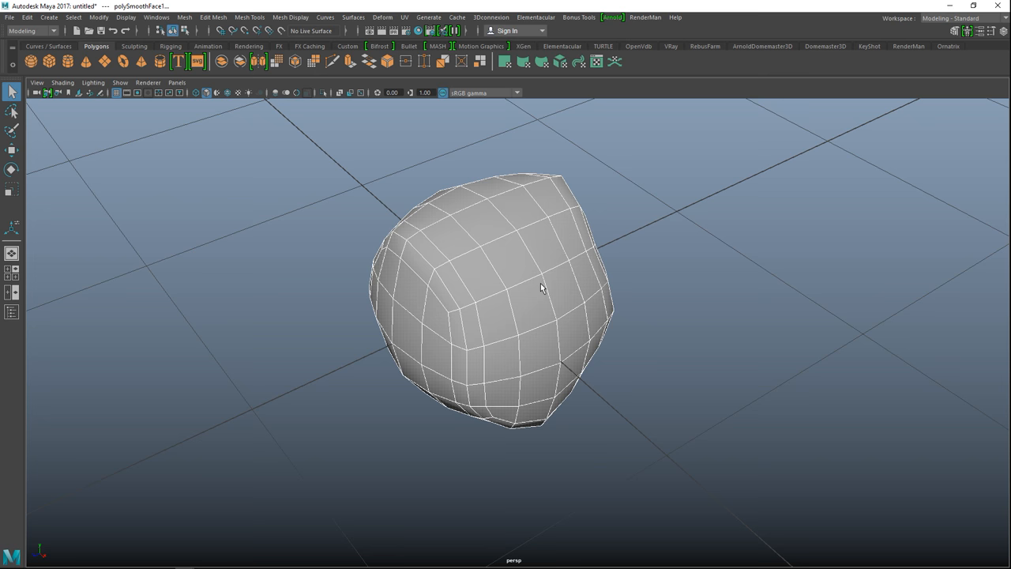
Select the smoothed ball, orbit to check its roundness, and clear the selection.
left_click(383, 17)
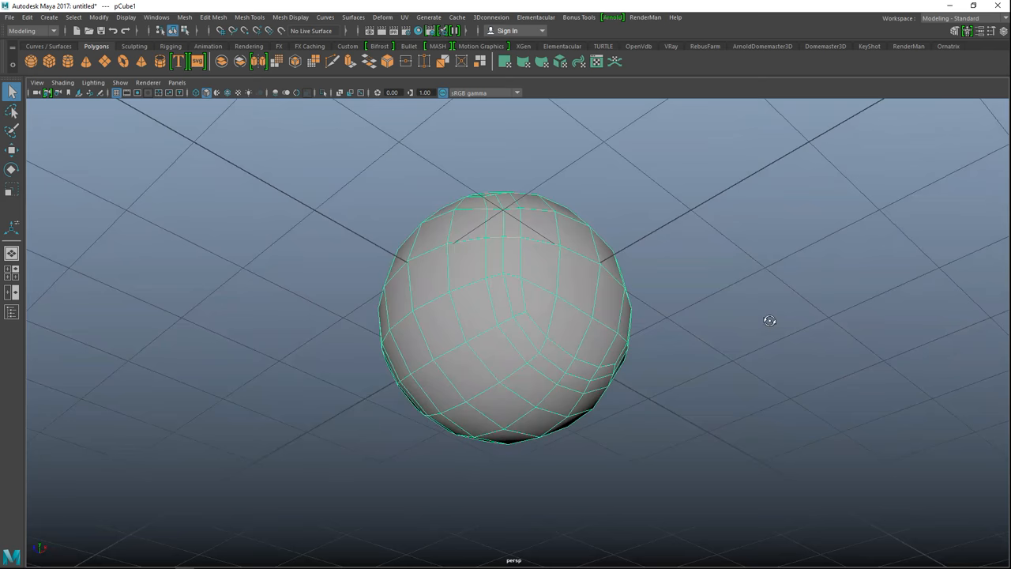
left_click_drag(770, 320, 700, 428)
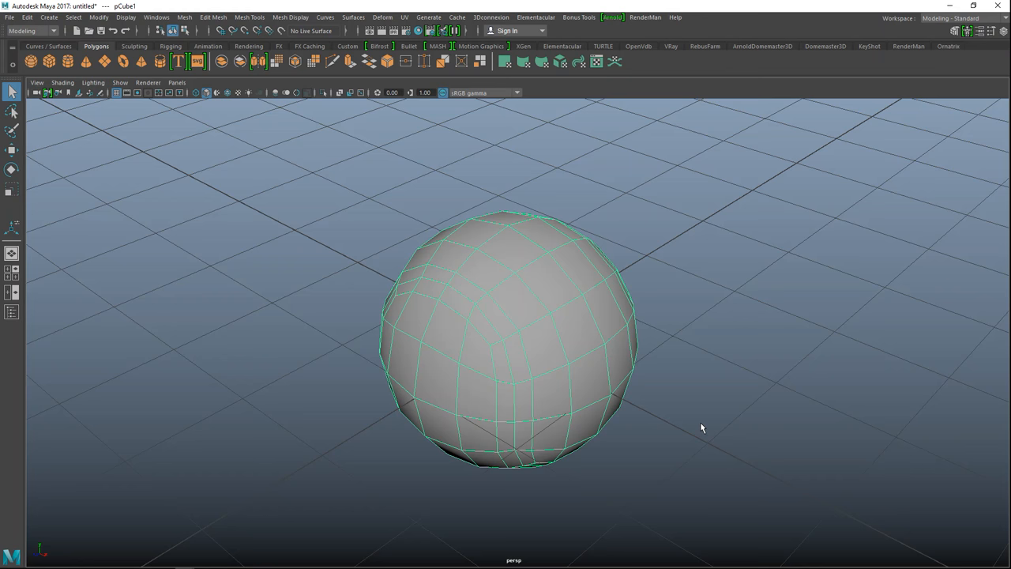
left_click(184, 16)
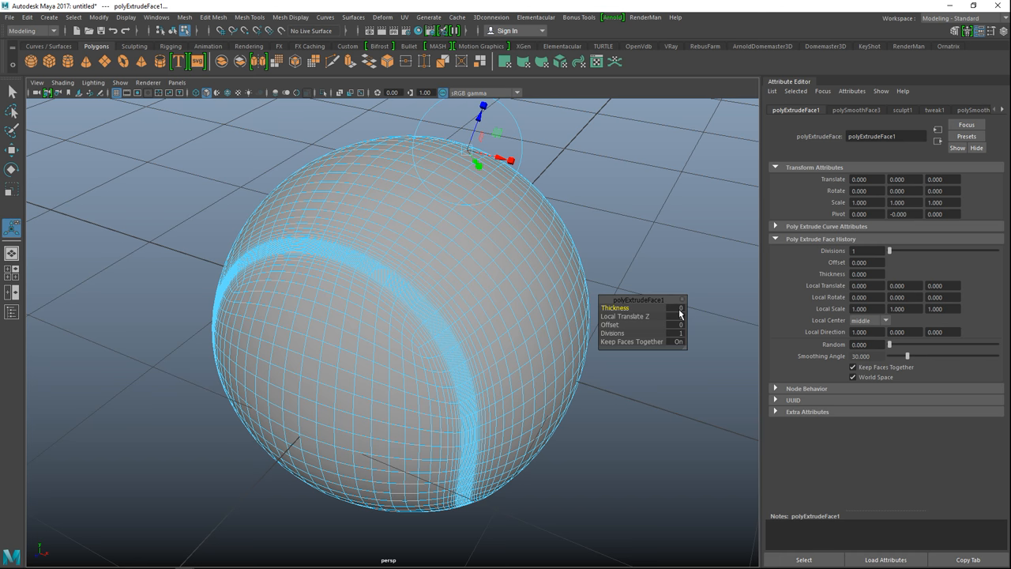
Push the seam band inward to extrude thickness -0.06, forming a groove.
left_click_drag(680, 307, 433, 403)
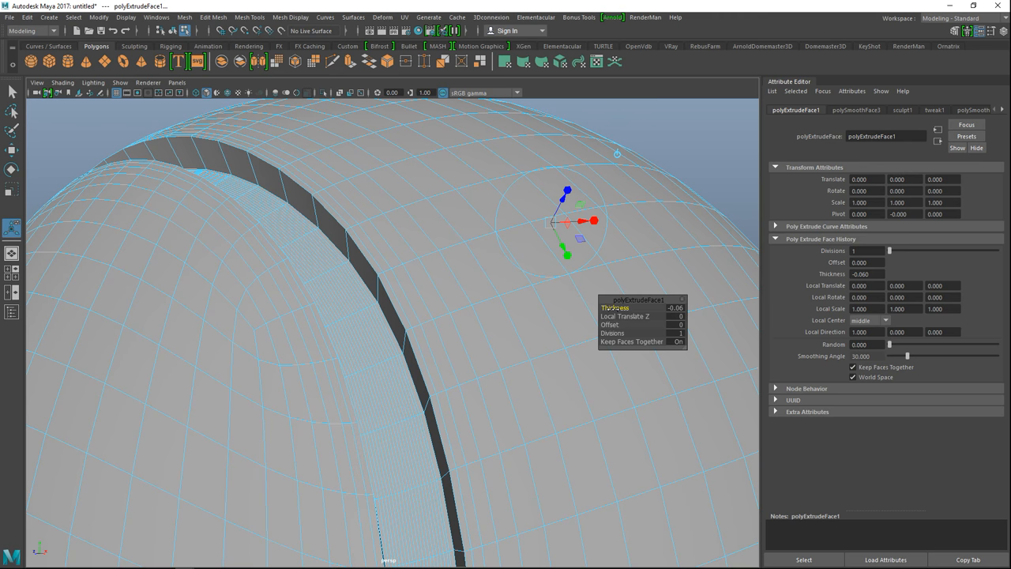
right_click(385, 186)
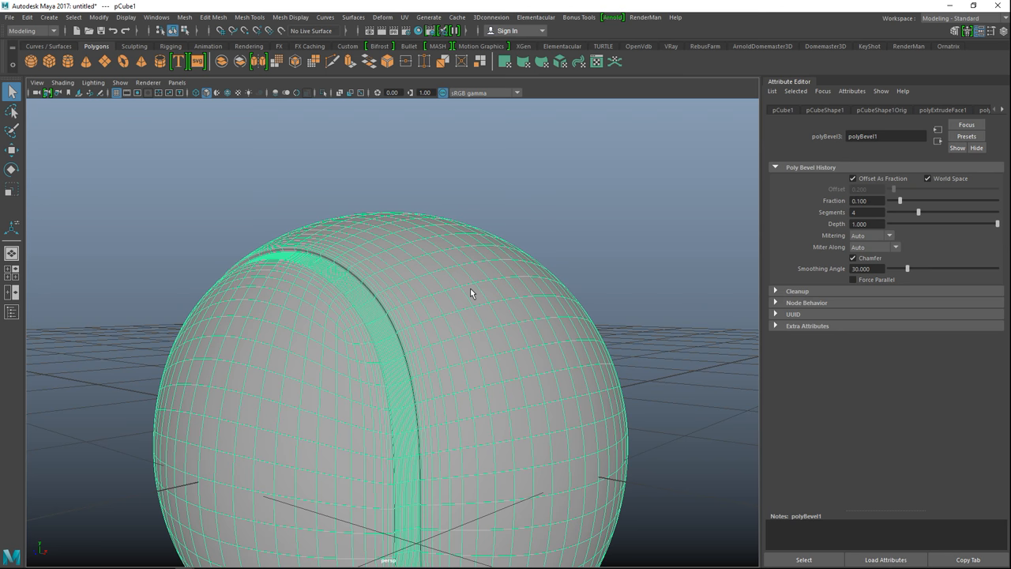
Smooth the grooved ball again and assign a new Lambert material, lambert2, to the seam faces.
left_click(185, 17)
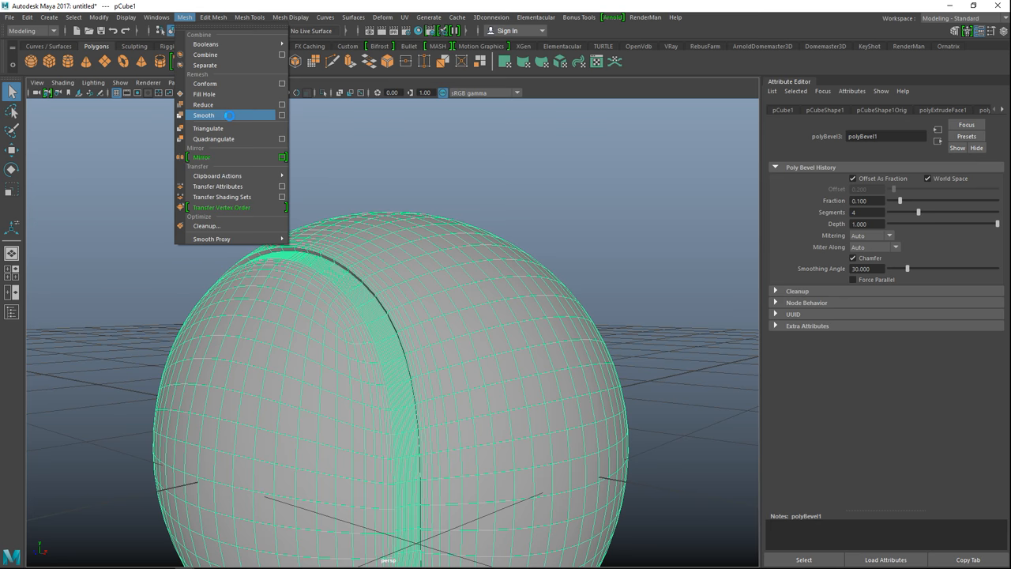
left_click(204, 115)
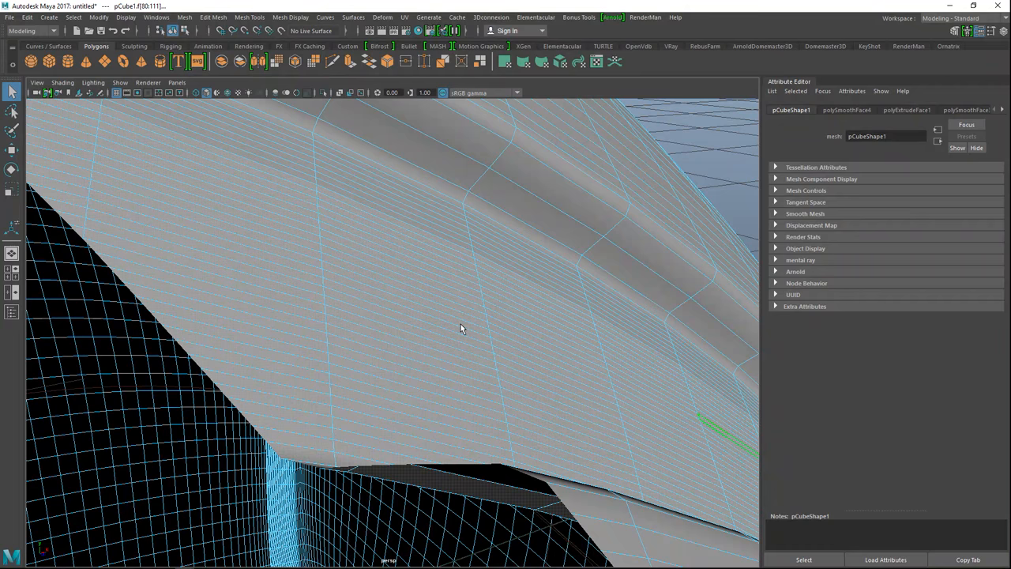
left_click(478, 241)
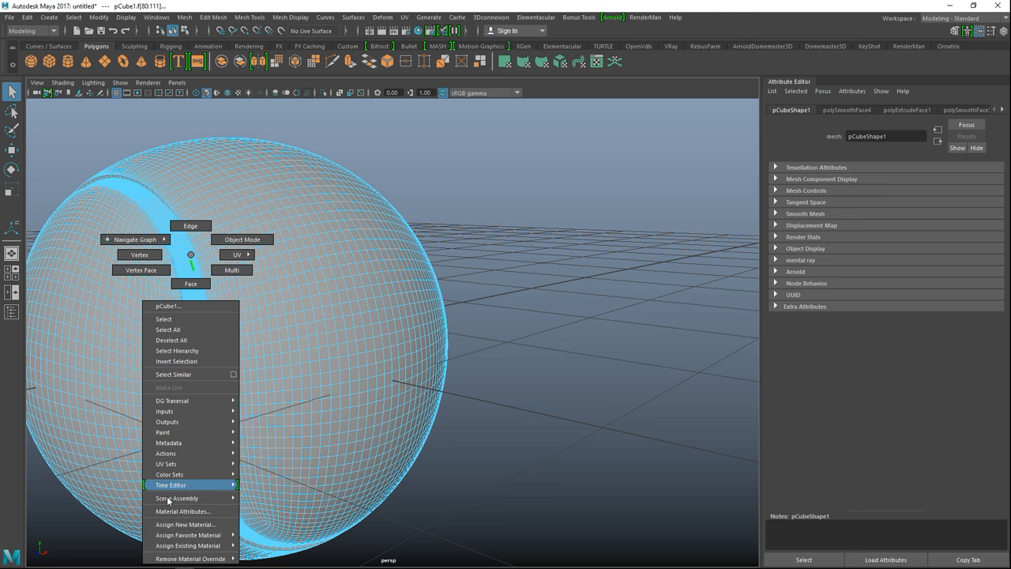
left_click(183, 511)
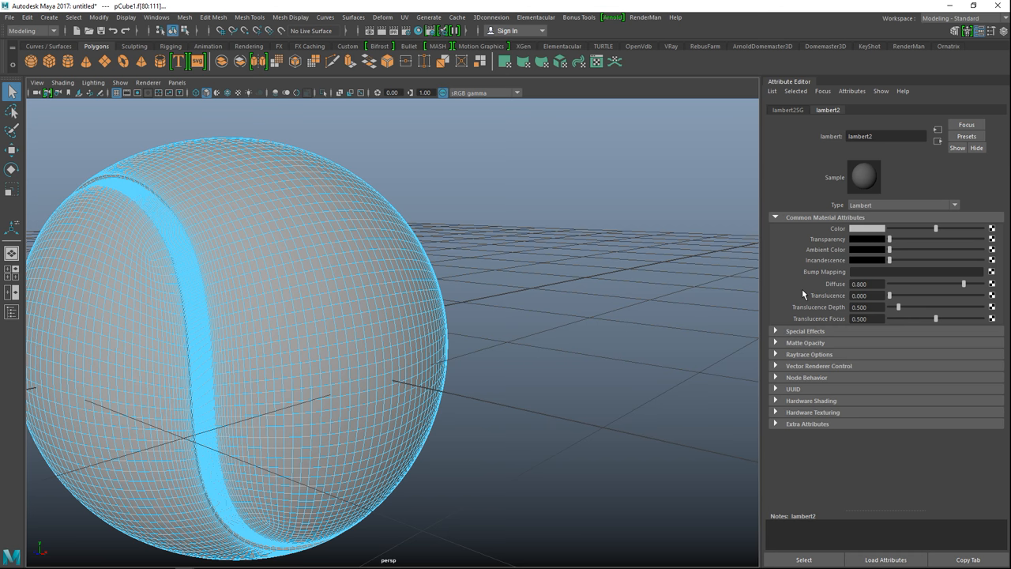
right_click(306, 238)
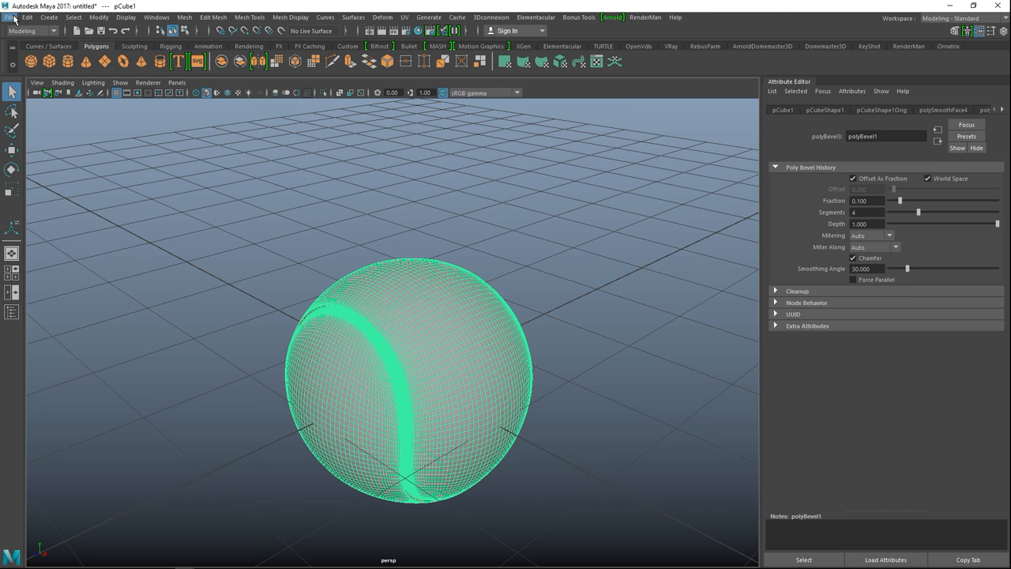
Export only the selected ball mesh as an FBX file to the Desktop.
left_click(9, 16)
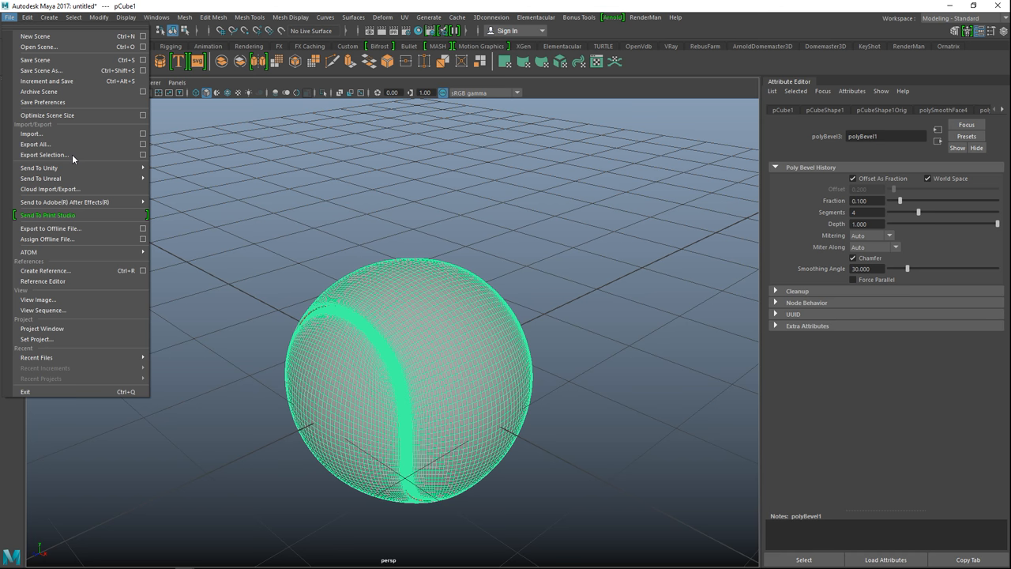
left_click(43, 154)
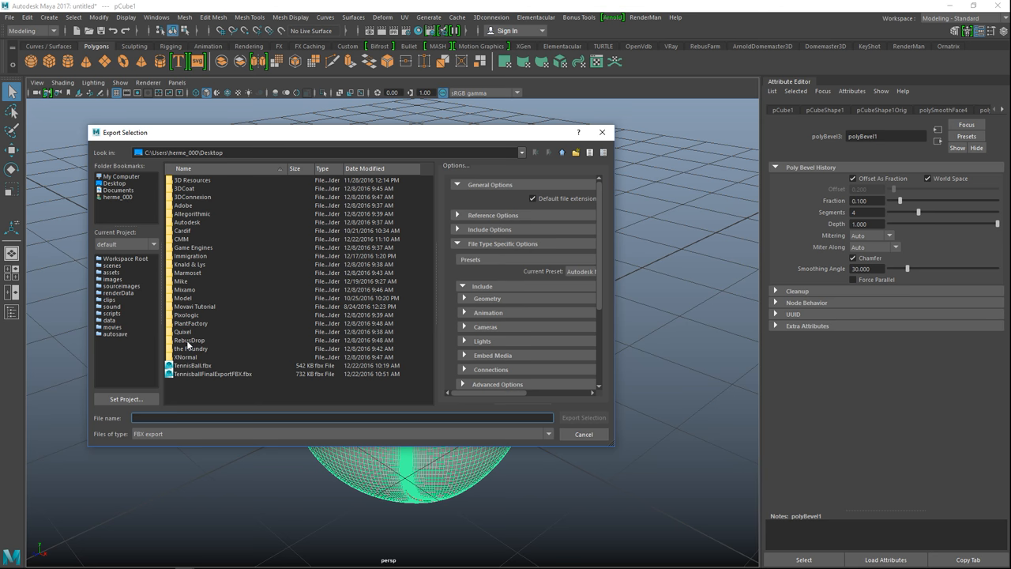
mouse_move(377, 333)
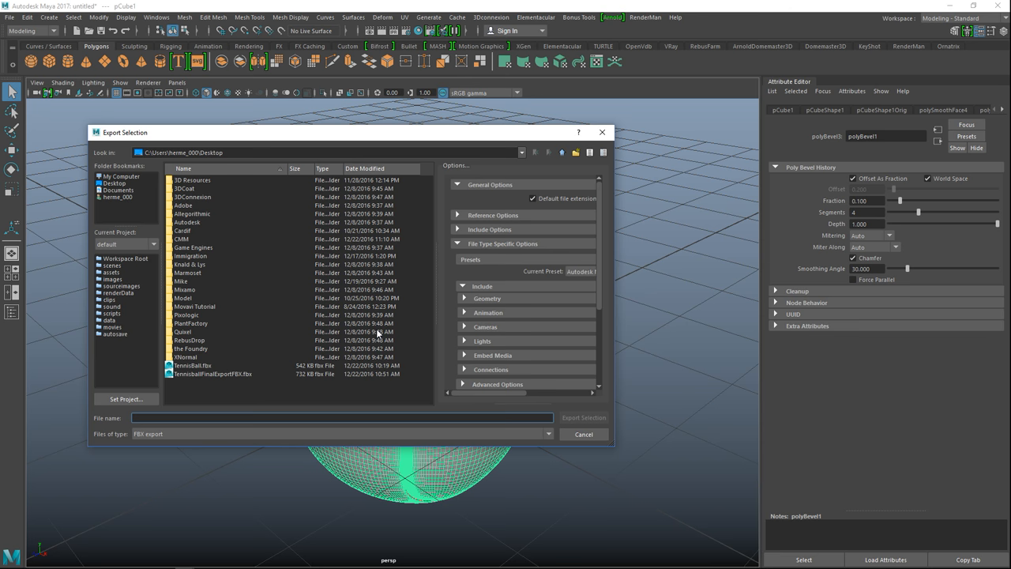
left_click(193, 365)
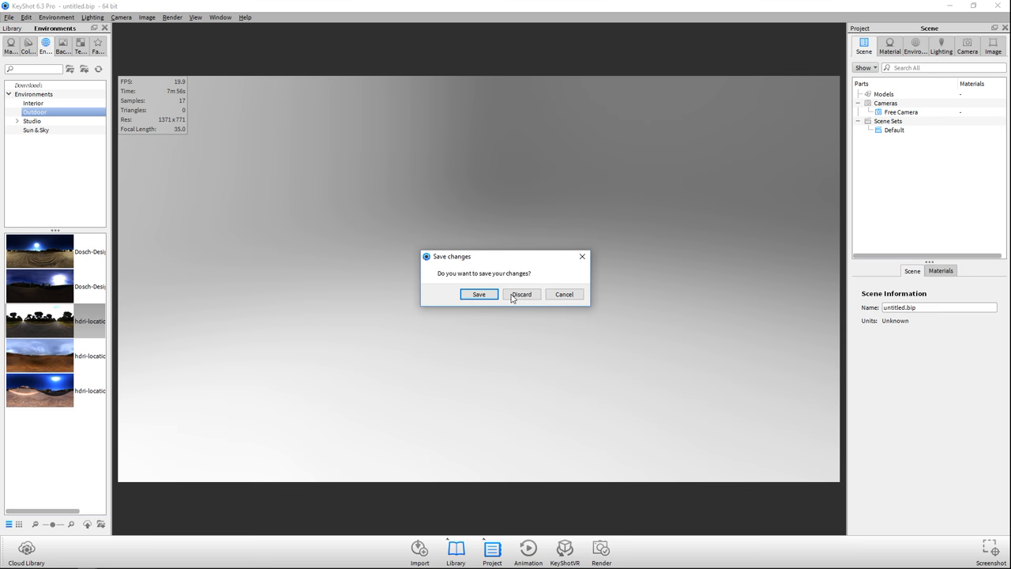
Discard the unsaved KeyShot scene and import TennisBallKeyshot.fbx from the Desktop.
left_click(522, 294)
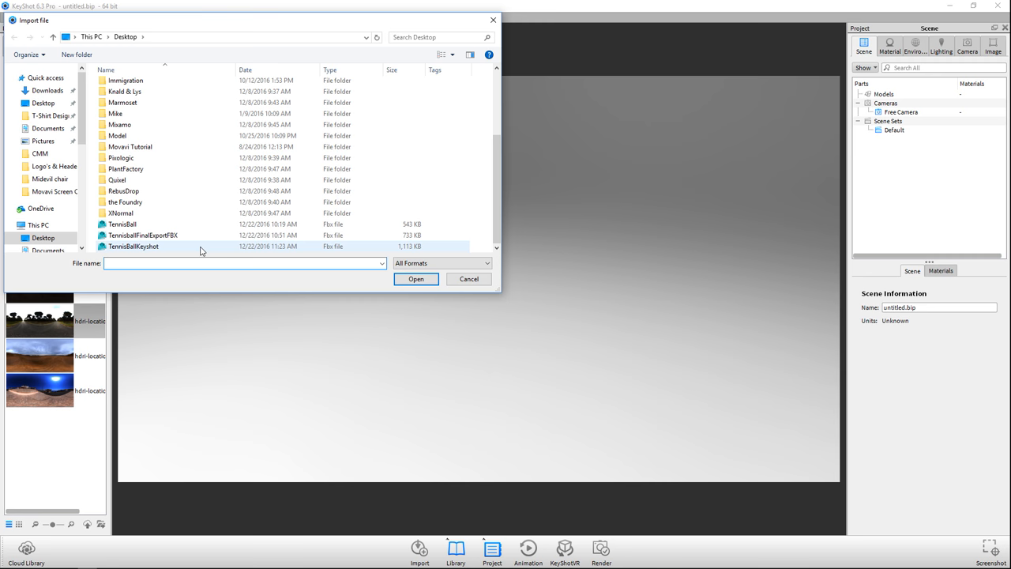
left_click(416, 278)
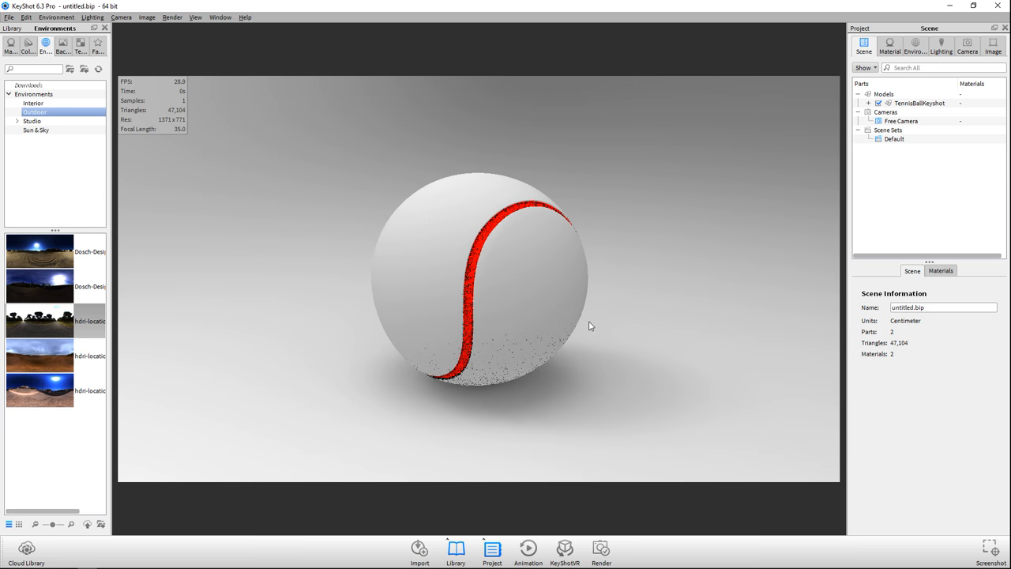
left_click(56, 17)
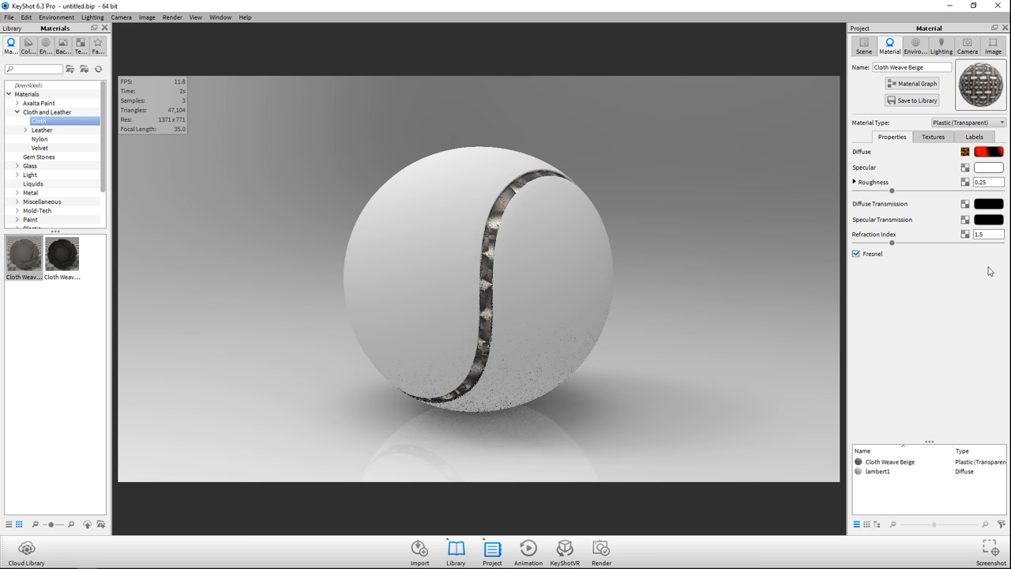
Bring up the texture settings of the seam's Cloth Weave Beige material.
left_click(933, 136)
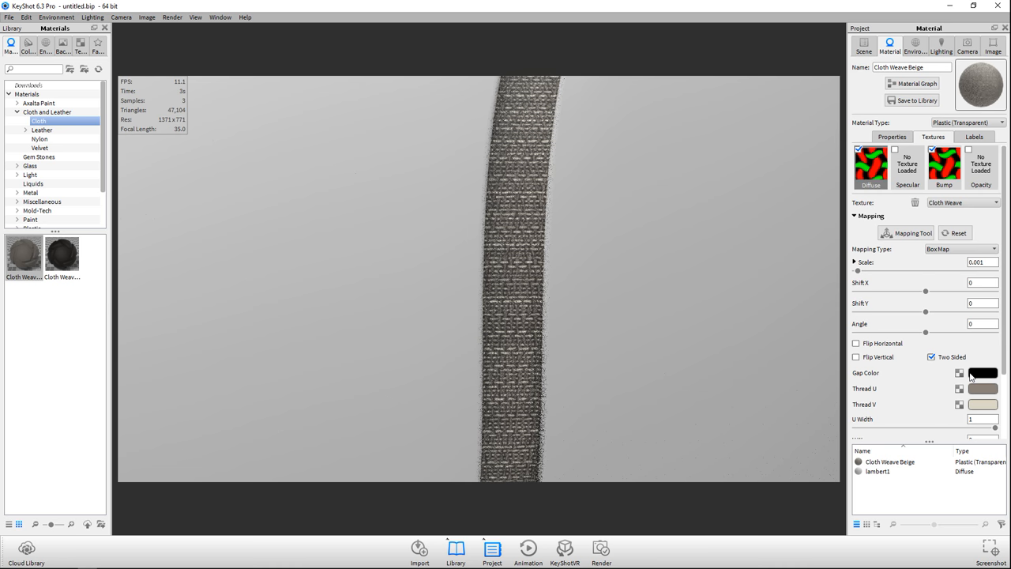
Edit the weave's light beige Thread V colour swatch toward dark green.
left_click(982, 372)
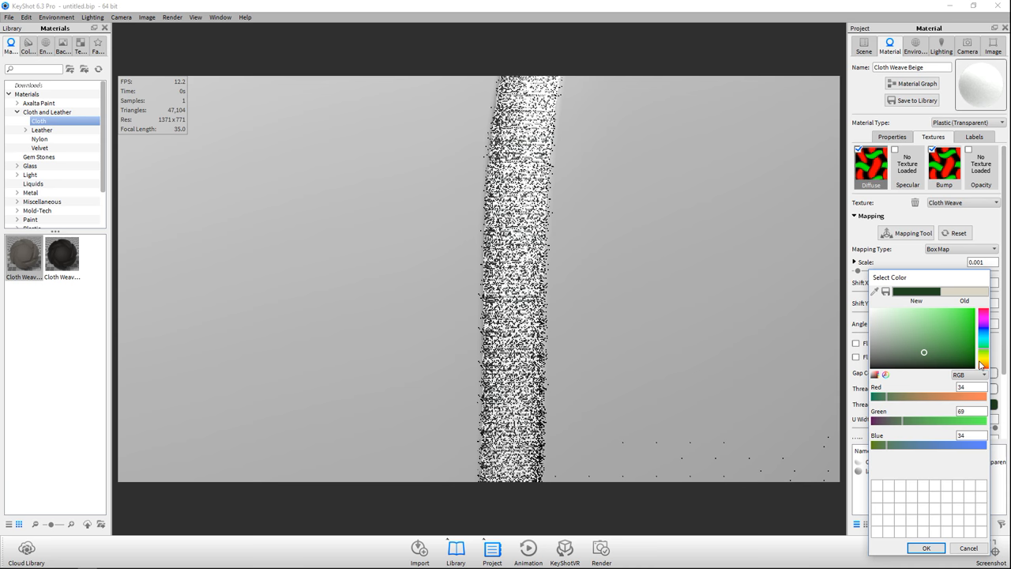
Pick a brighter yellow-green, around RGB 104, 177, 21, for the seam threads.
left_click(963, 328)
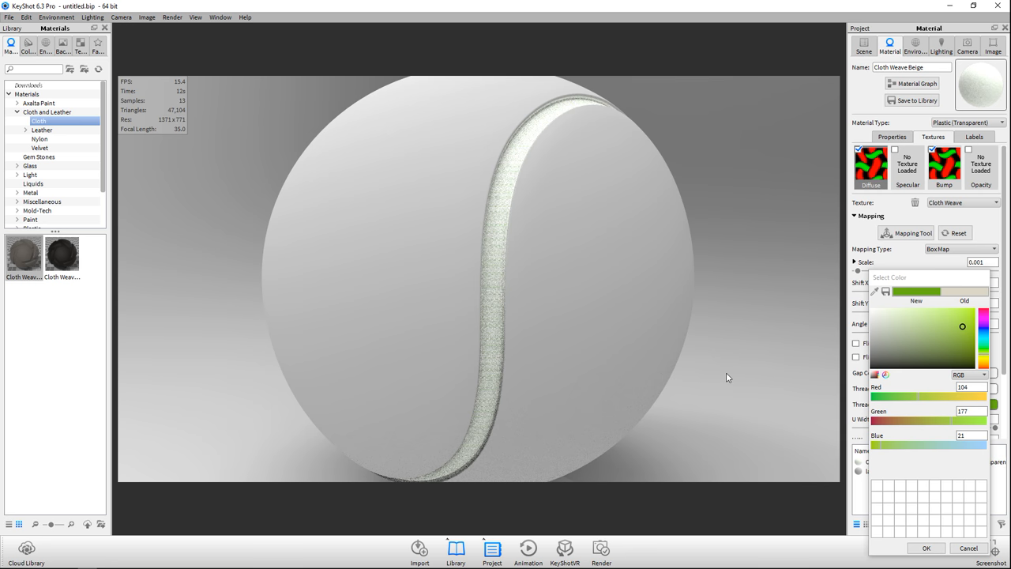
mouse_move(712, 396)
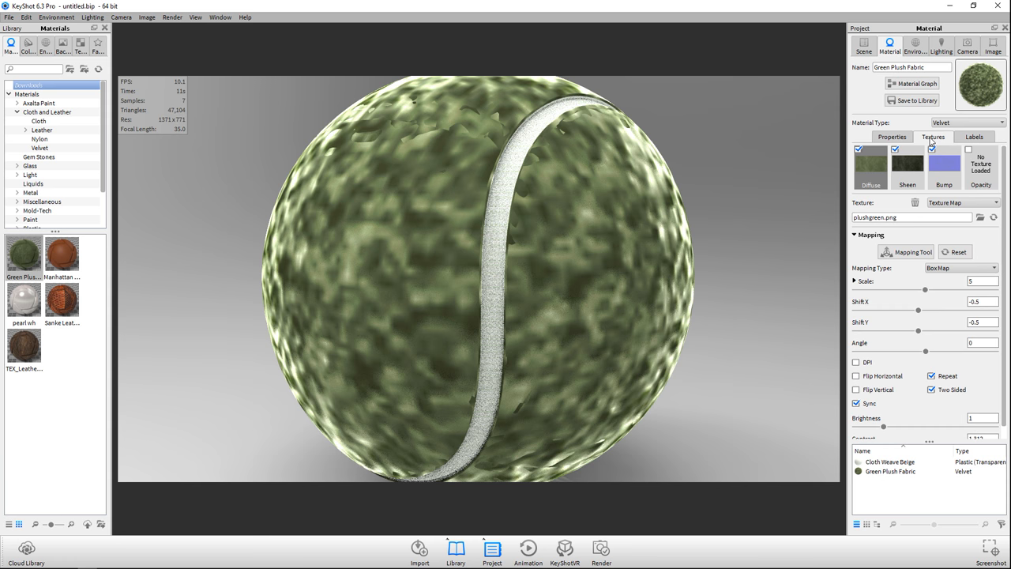
Reduce the ball body's plush texture Mapping Scale to 0.26 for fine fuzz.
left_click_drag(924, 290, 864, 289)
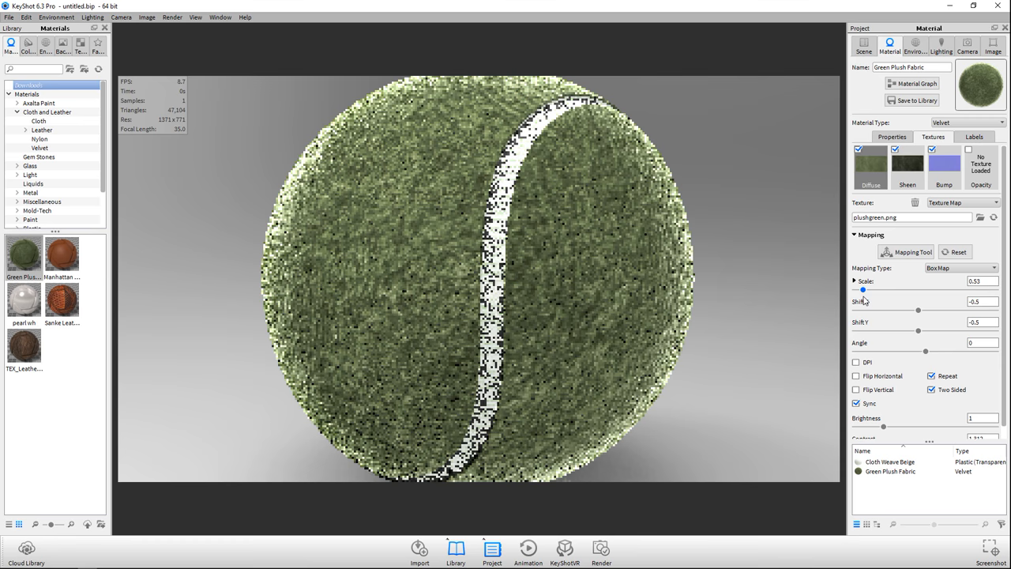
left_click_drag(885, 290, 857, 290)
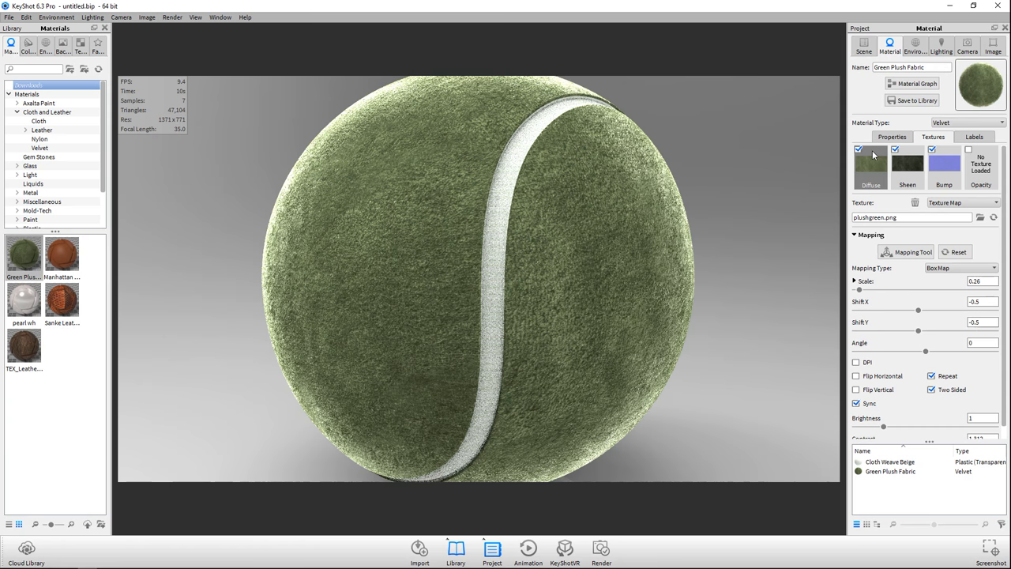
left_click(891, 137)
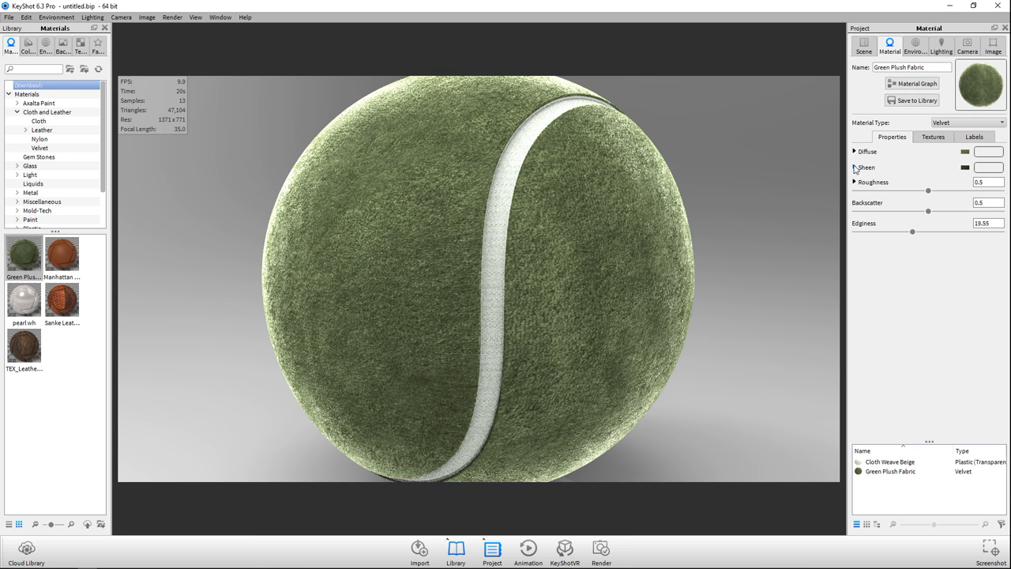
Tint the plush sheen with a yellow-green blend colour (about 178, 215, 6).
left_click(855, 167)
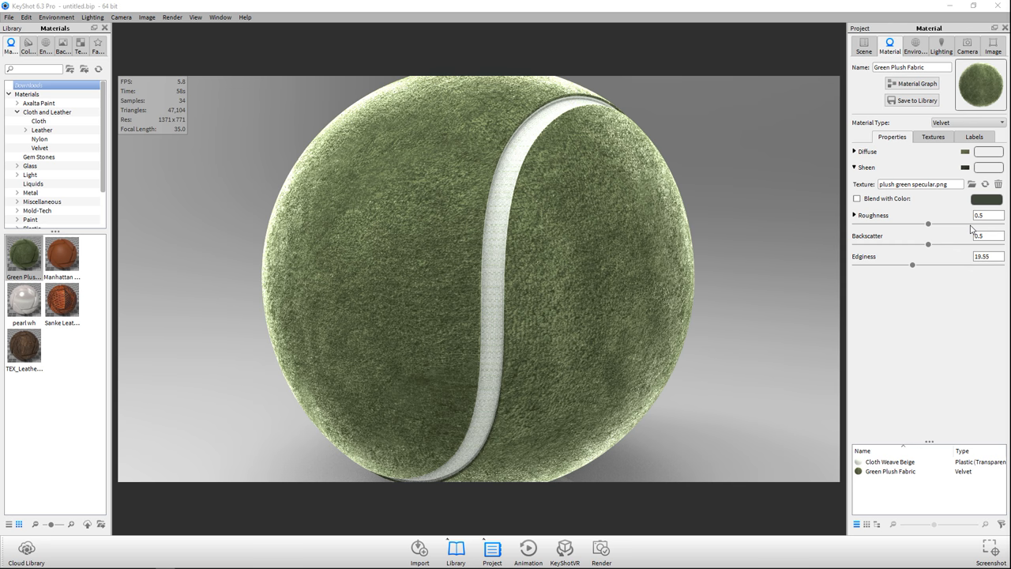
left_click(988, 167)
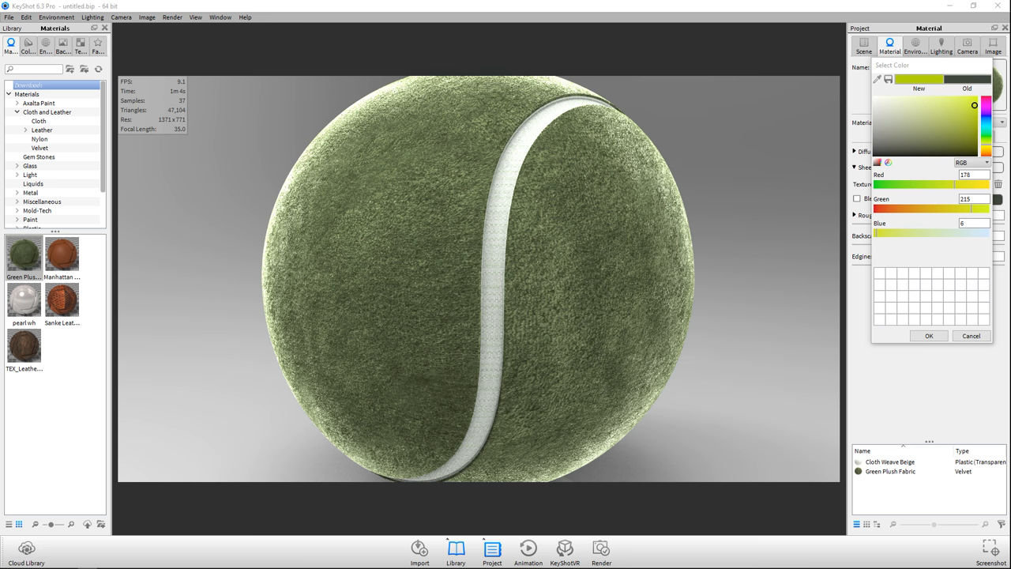
left_click(929, 336)
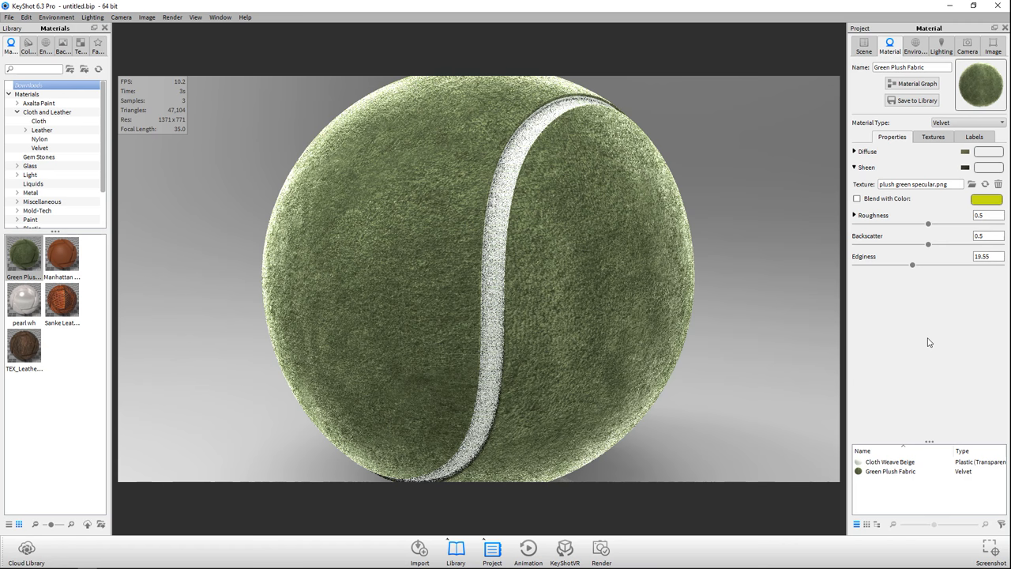
Set plush roughness to 0.348, backscatter to 0.569 and edginess to 26.65.
left_click_drag(929, 225, 907, 224)
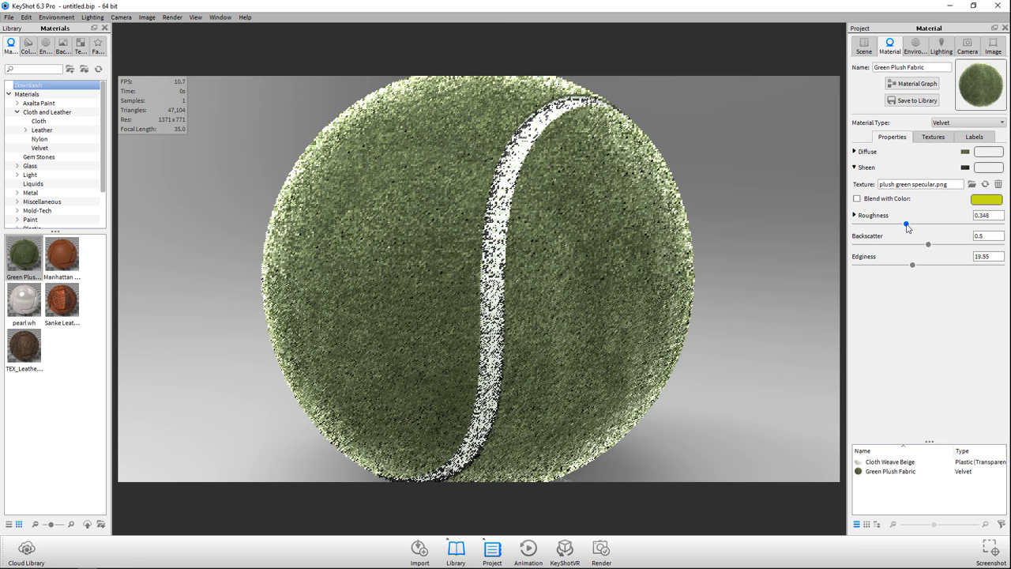
left_click_drag(929, 244, 940, 245)
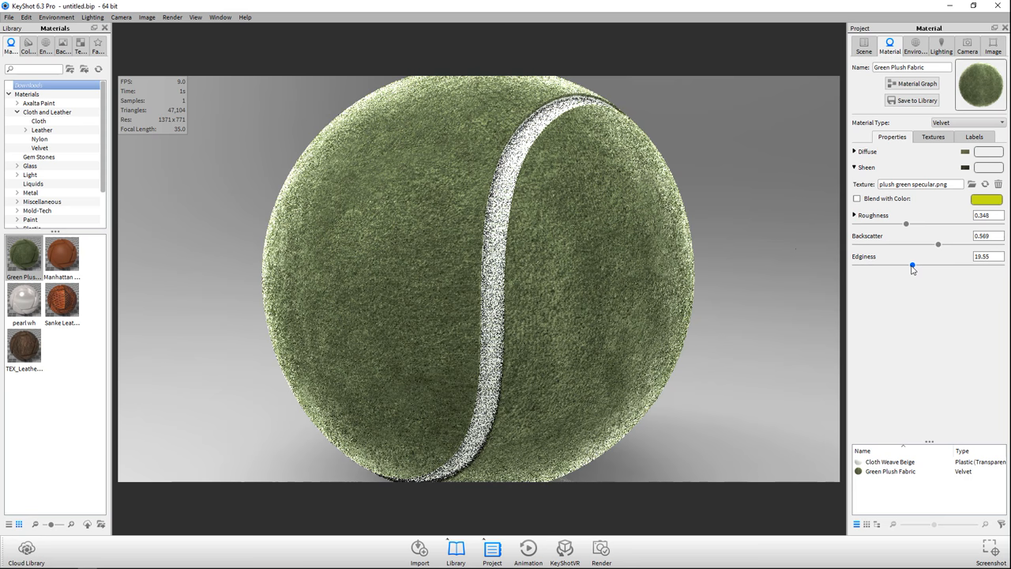
left_click_drag(913, 266, 950, 266)
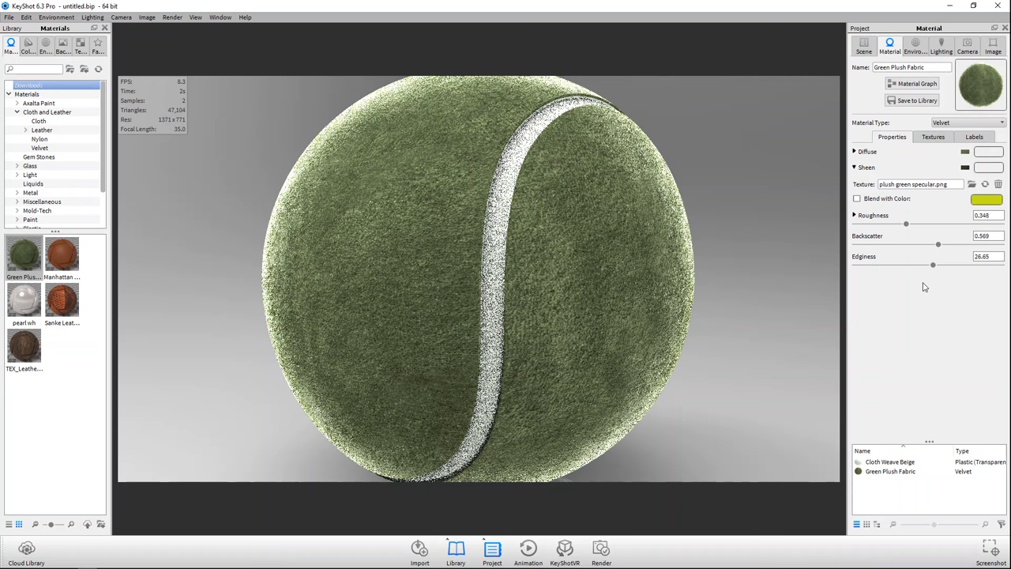
left_click(933, 136)
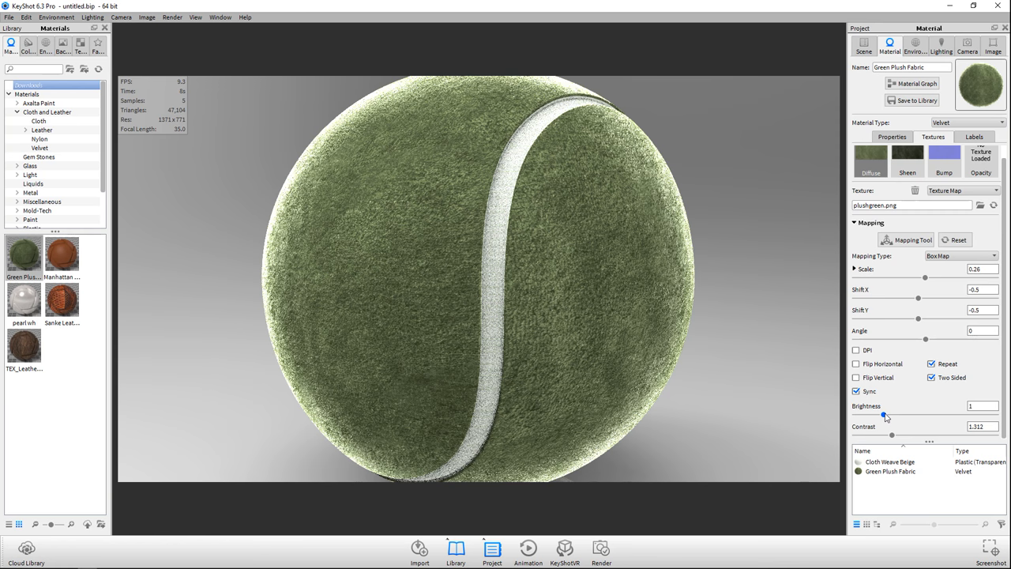
Brighten the plush material's Diffuse texture with the Brightness slider.
left_click_drag(885, 415, 926, 415)
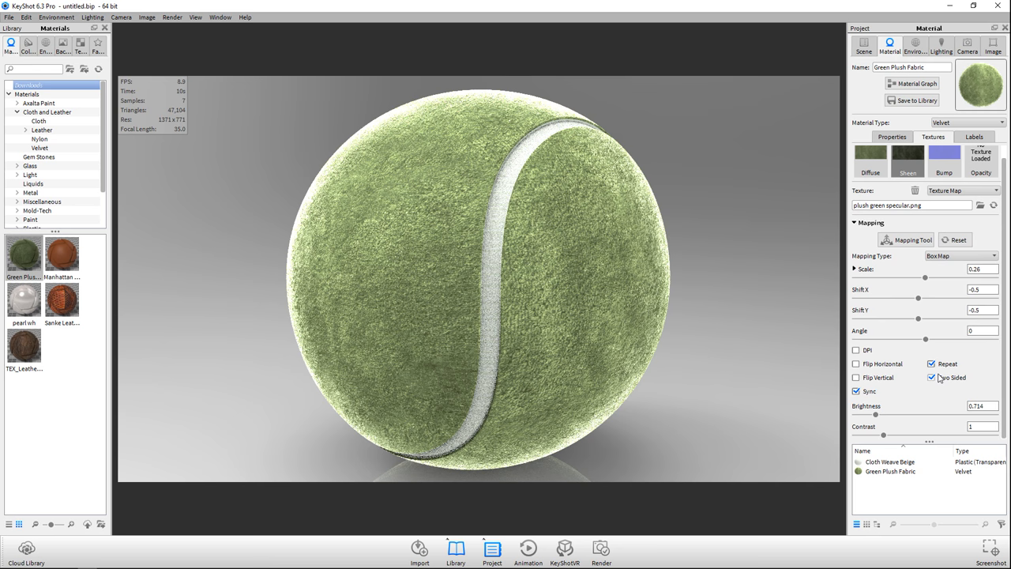
Set the Sheen texture brightness to 1.36 and contrast to about 1.885.
left_click_drag(875, 414, 897, 414)
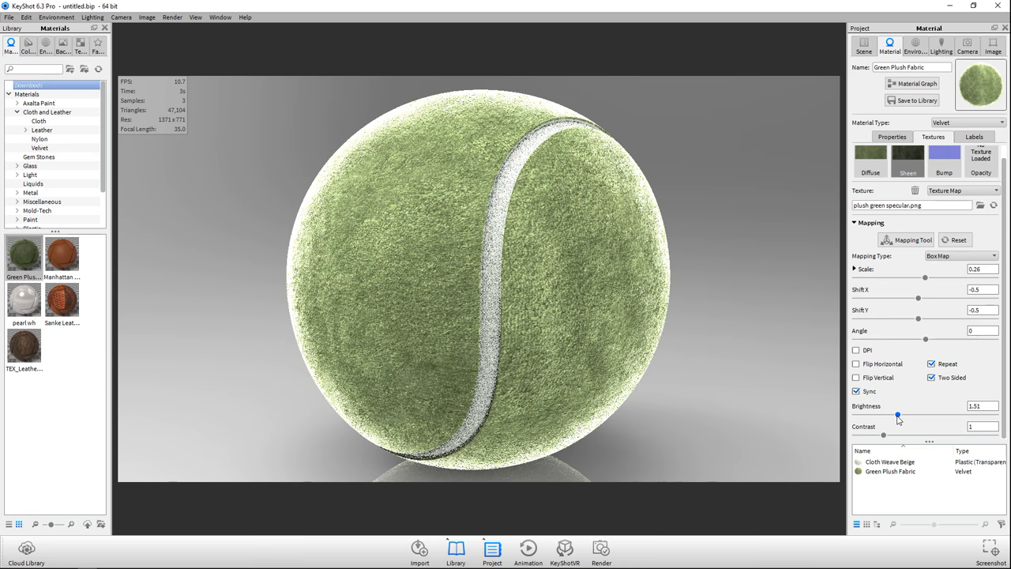
left_click_drag(897, 415, 912, 415)
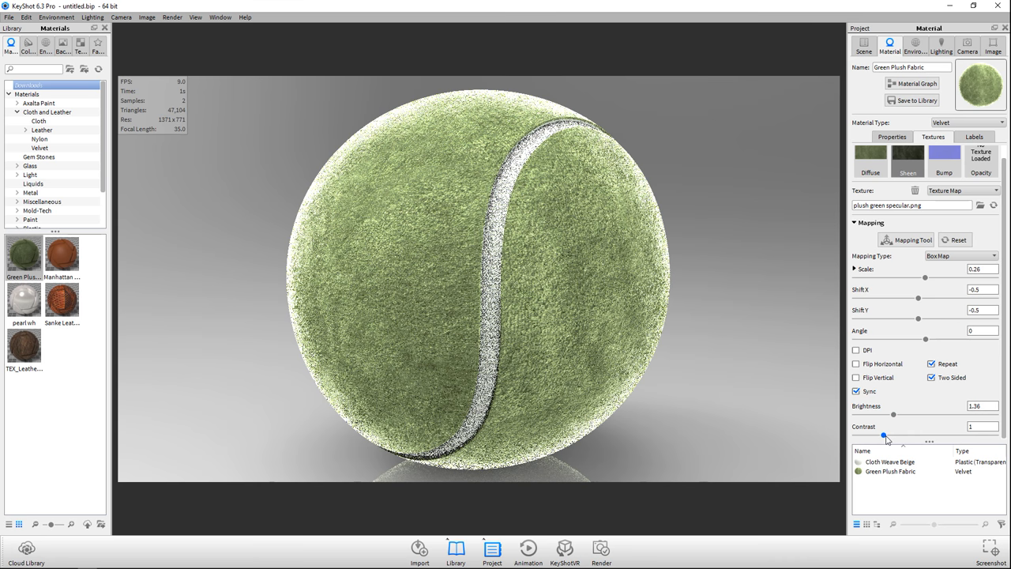
left_click_drag(884, 436, 909, 436)
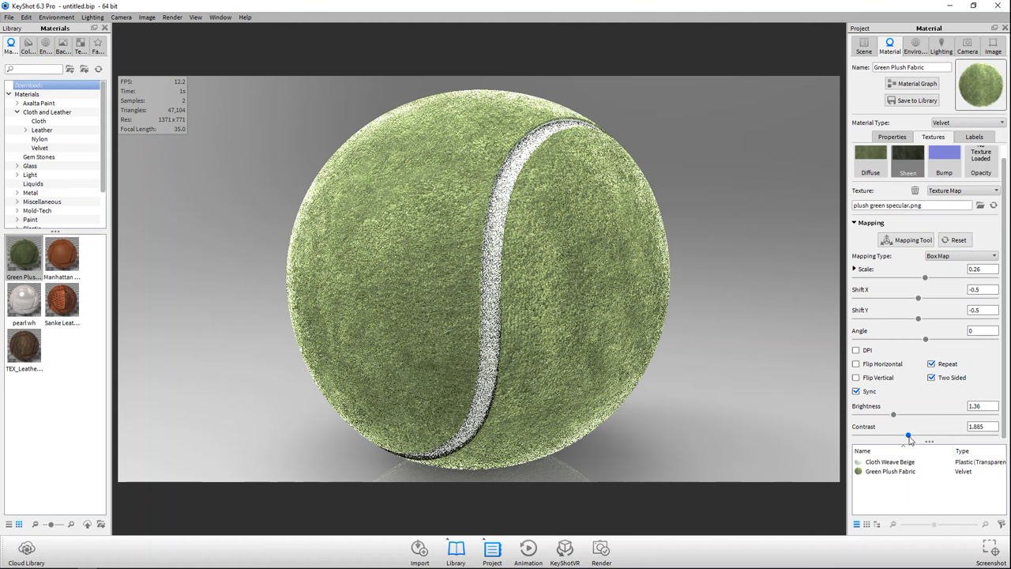
left_click_drag(908, 436, 914, 435)
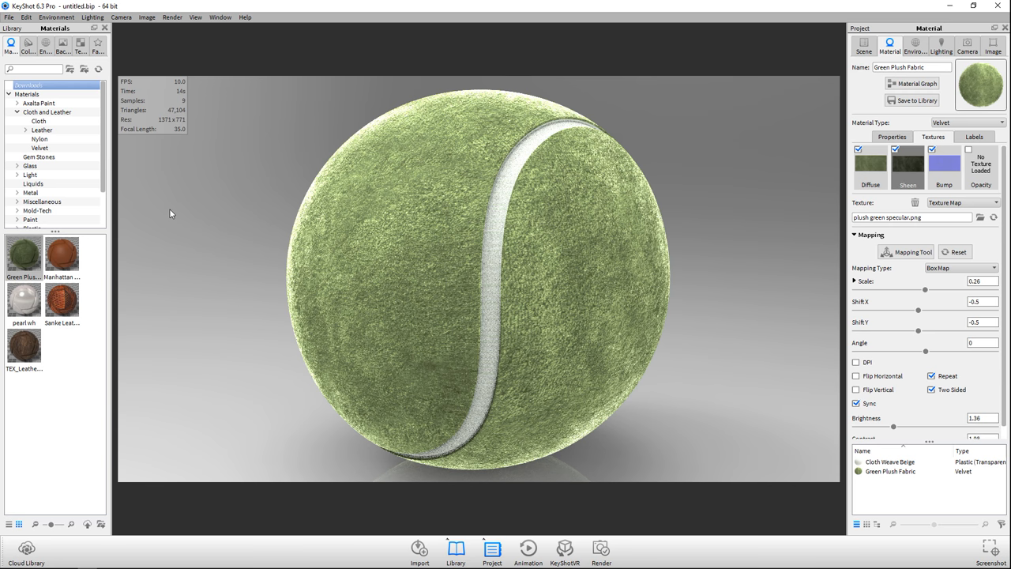
Open the environments Library to light the ball with an Interior HDRI.
left_click(45, 45)
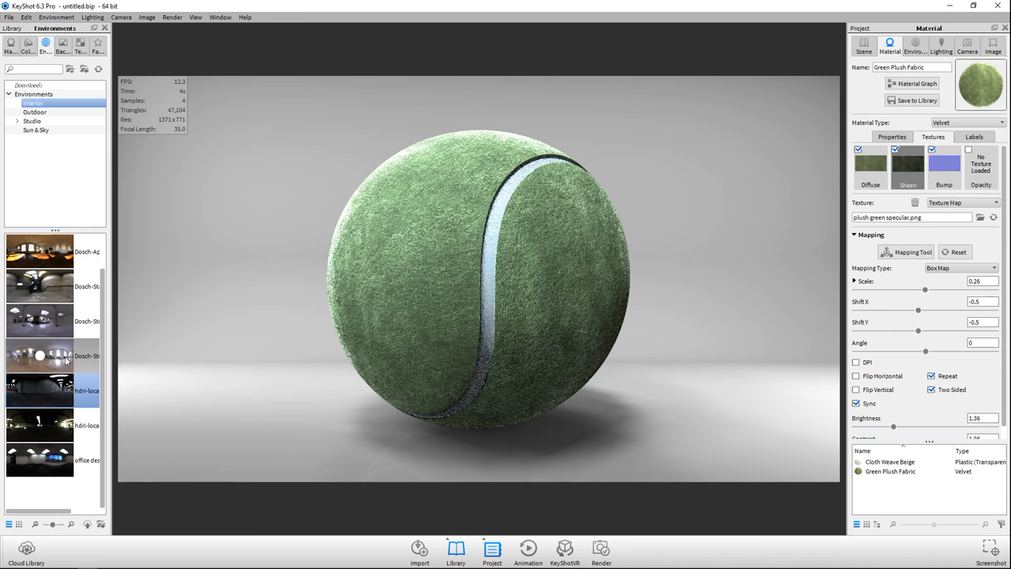
Test an Outdoor HDRI on the ball, then reapply the Interior hdri-location environment.
left_click(35, 111)
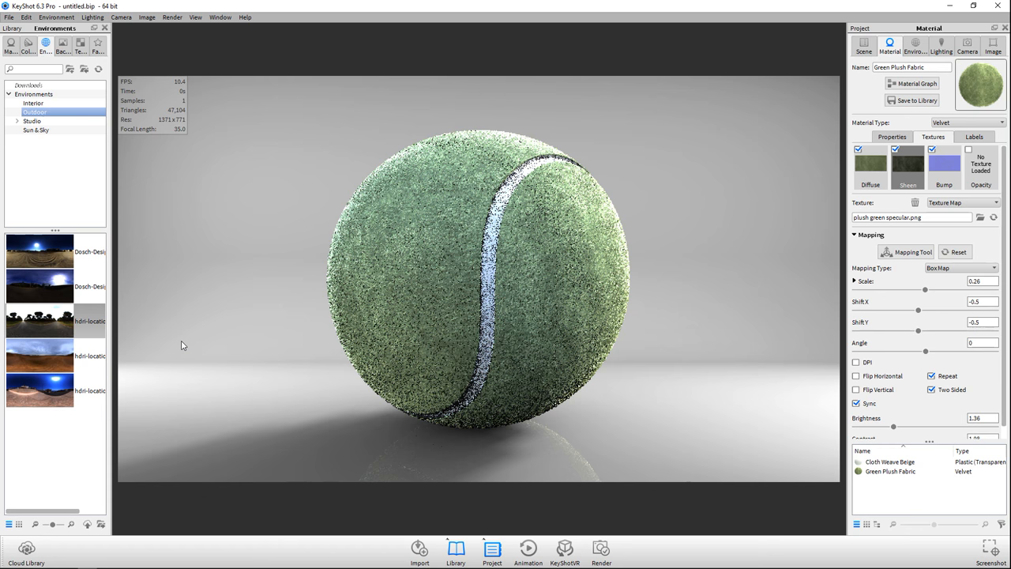
left_click_drag(39, 251, 246, 318)
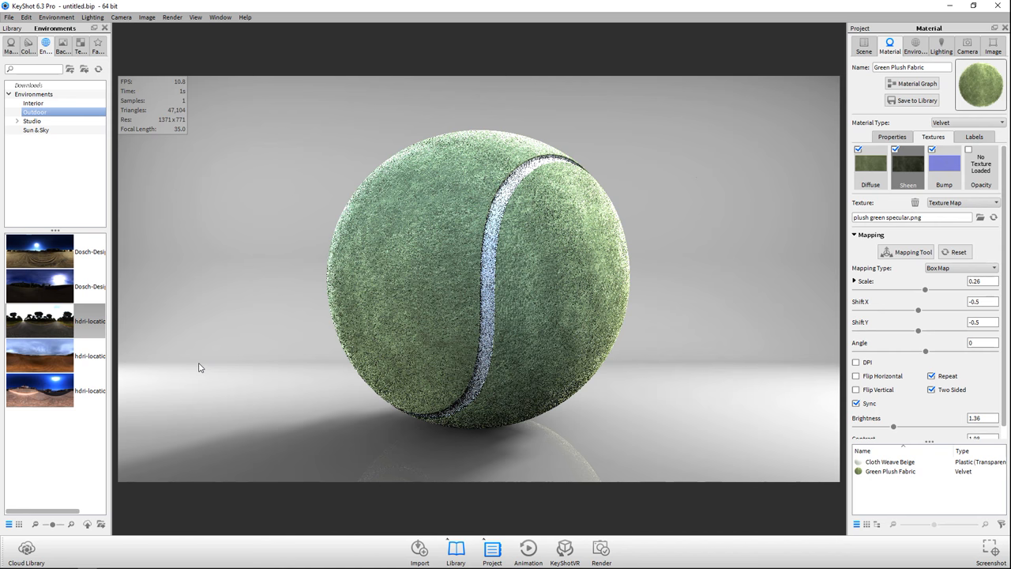
left_click(33, 102)
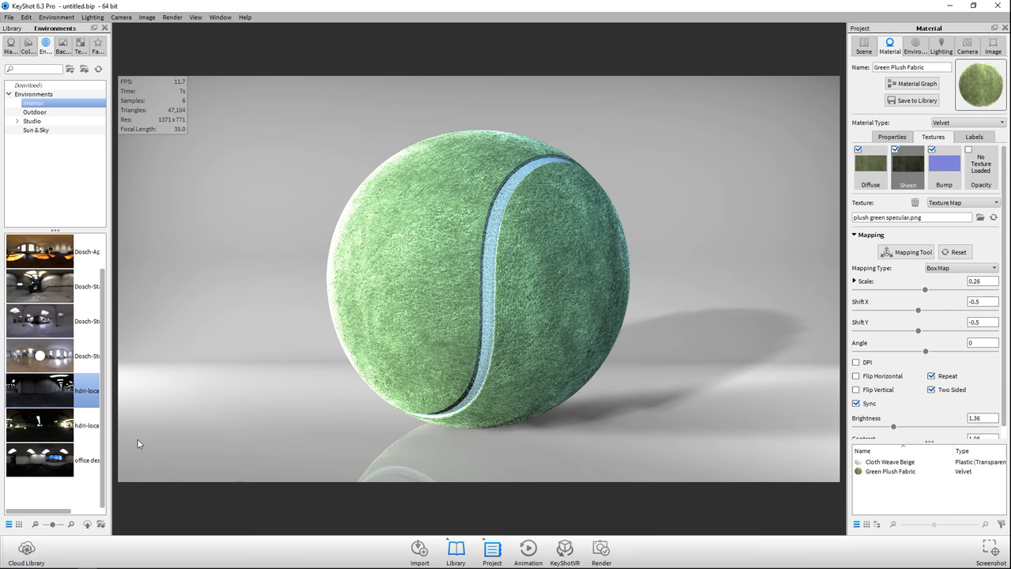
left_click(56, 17)
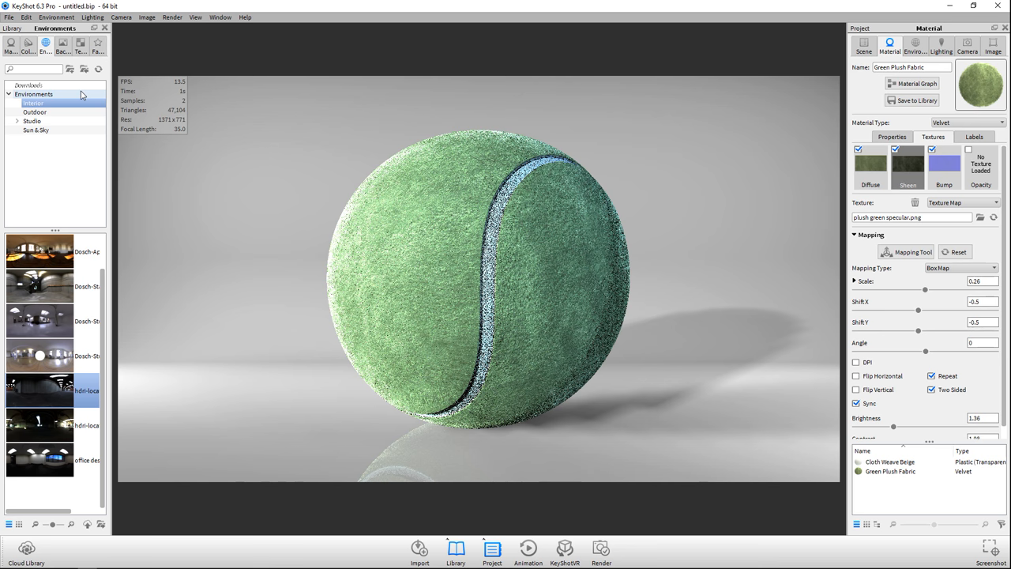
Enable Global Illumination and Ground Illumination for green floor bounce light.
left_click(93, 16)
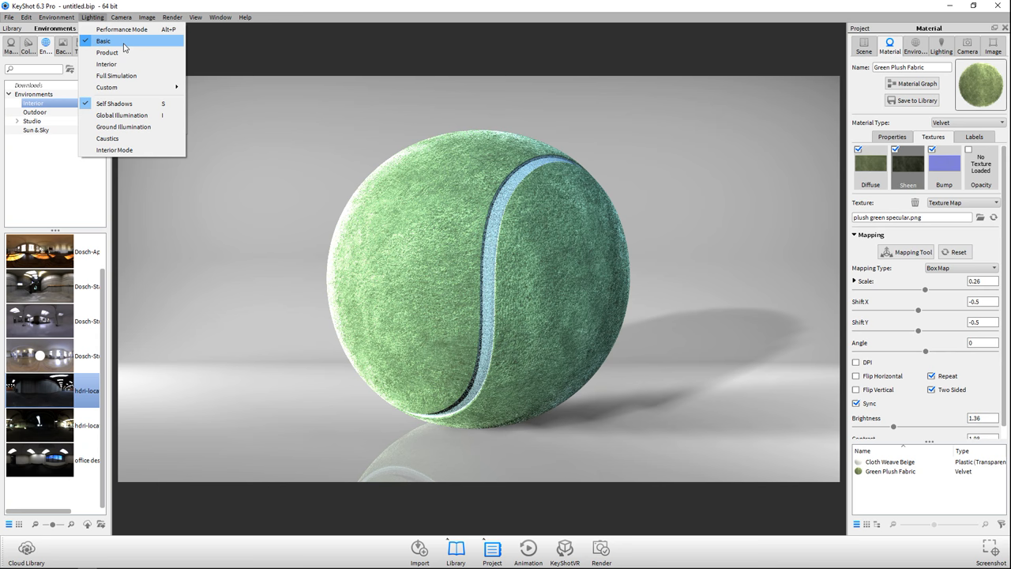
left_click(121, 115)
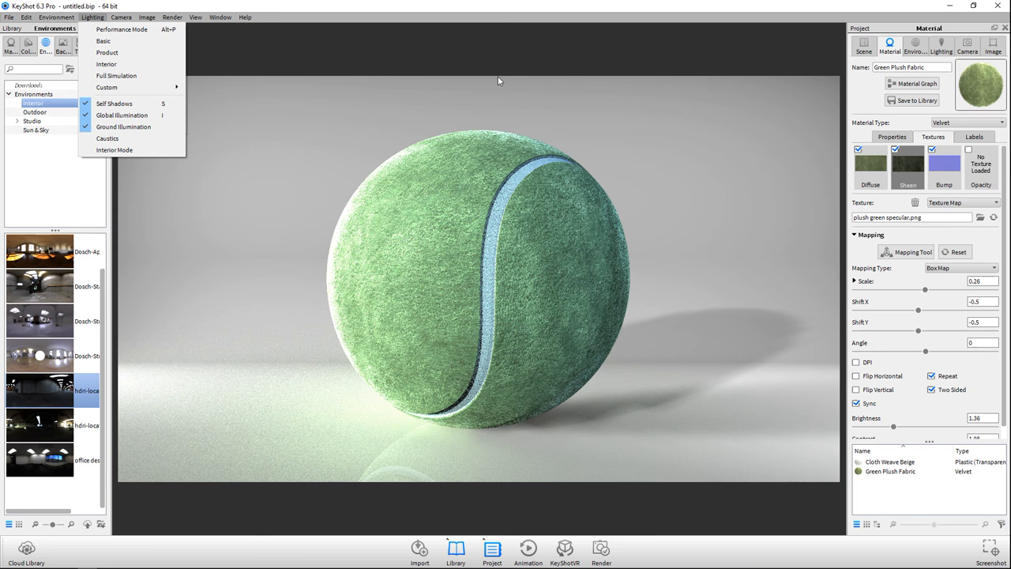
left_click(993, 46)
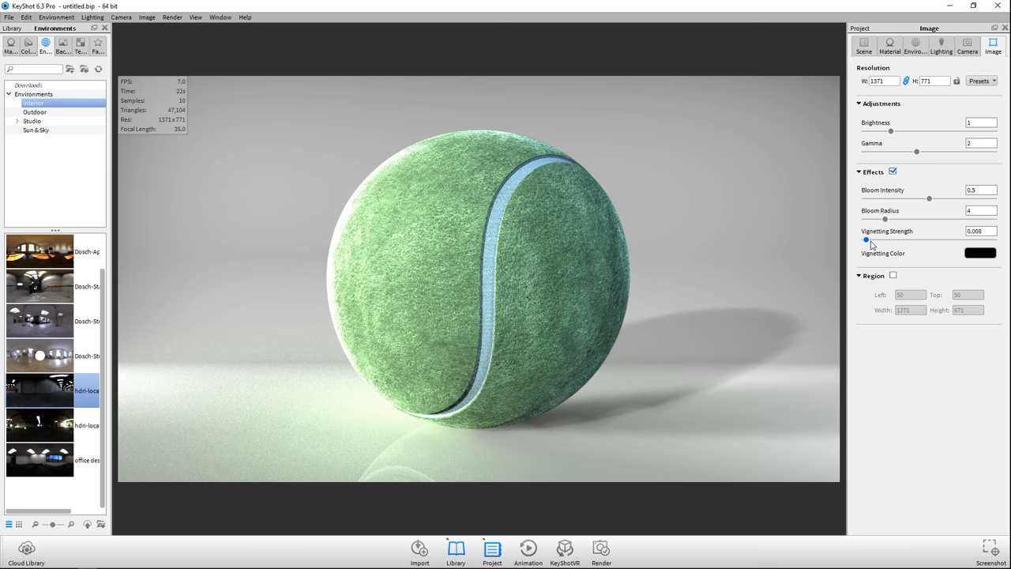
Add a 0.53 vignette and reduce the bloom radius and intensity.
left_click_drag(867, 239, 949, 240)
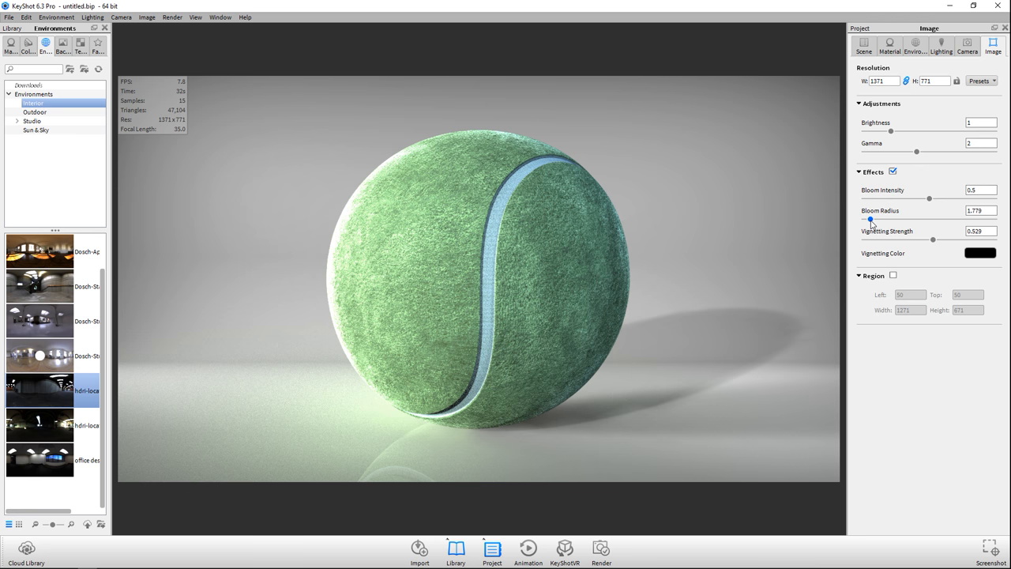
left_click_drag(929, 198, 879, 199)
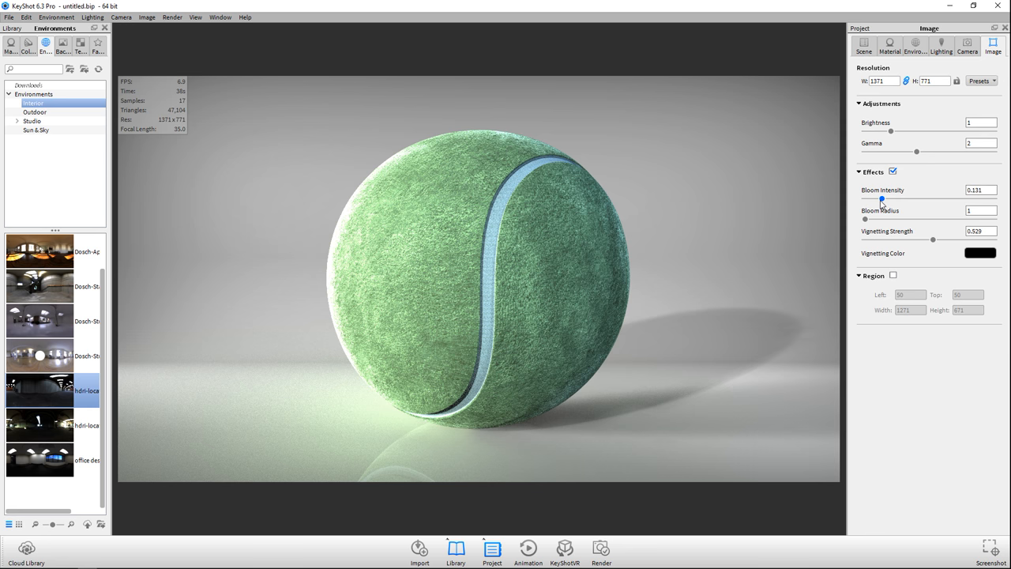
left_click(968, 46)
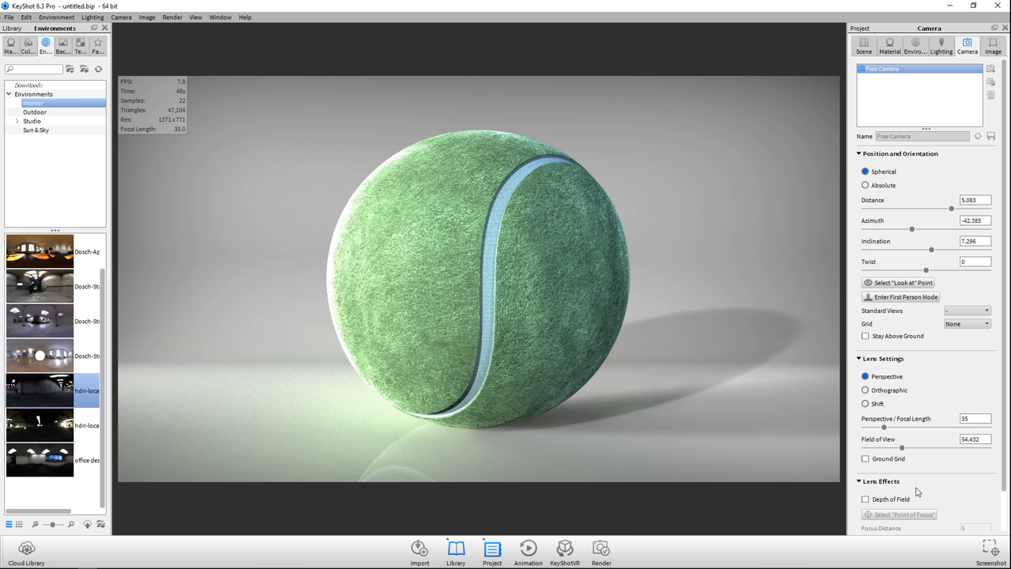
Raise the lighting's Shadow Quality to 2.016.
left_click(941, 46)
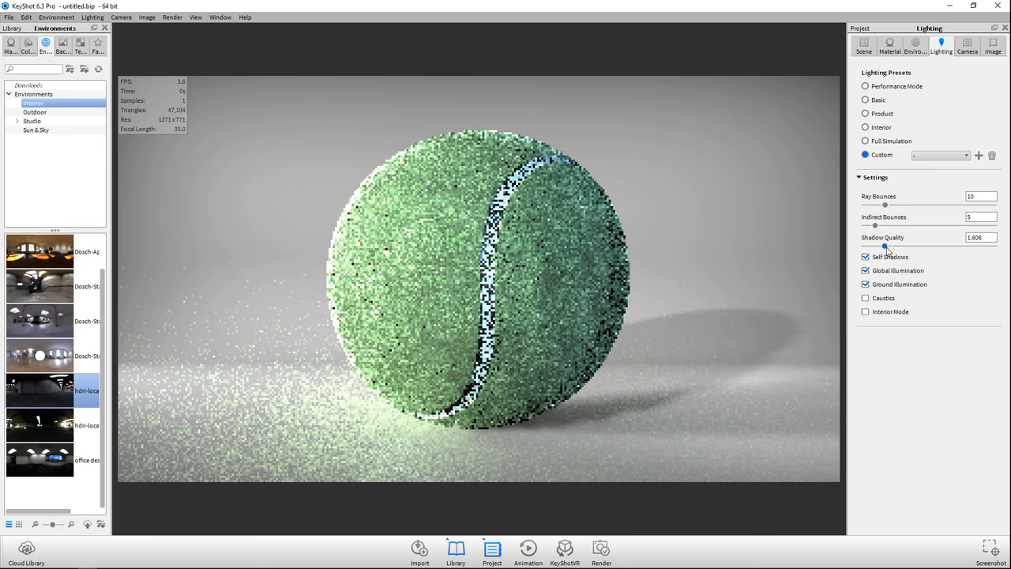
left_click_drag(885, 246, 897, 246)
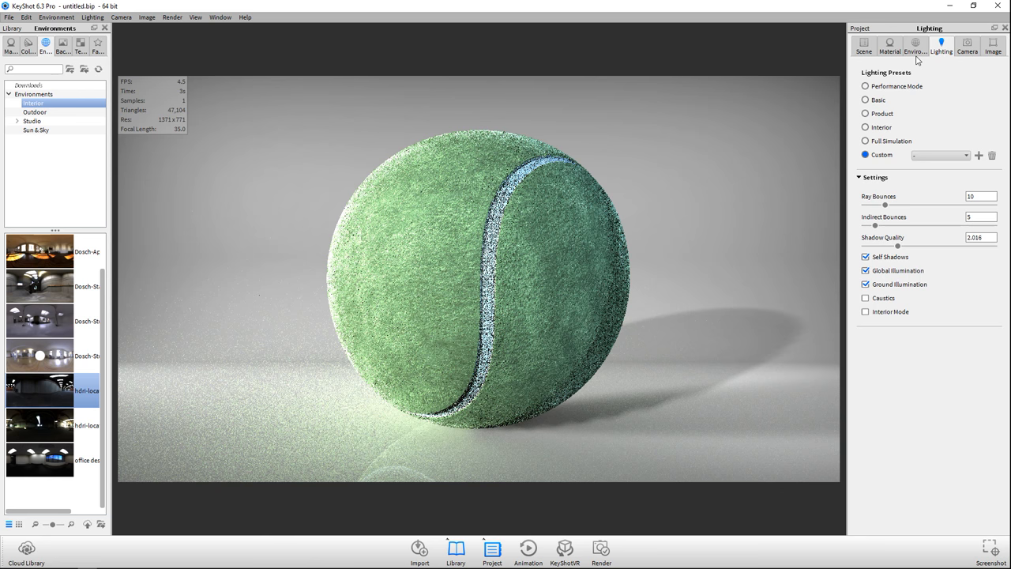
left_click(916, 45)
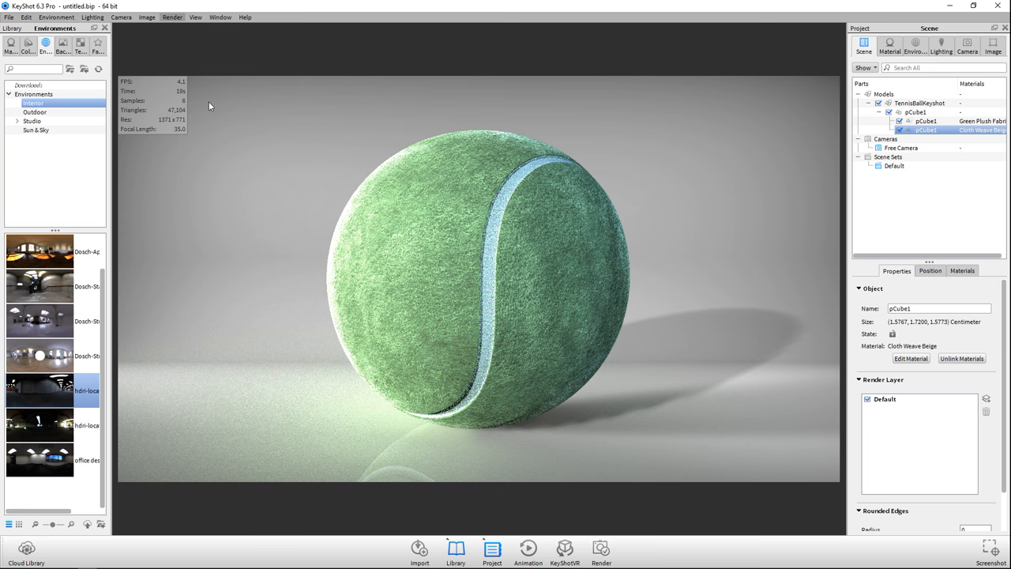
Review the 1920×1080 FinalRenderTBall JPEG output and open the render quality Options.
left_click(601, 551)
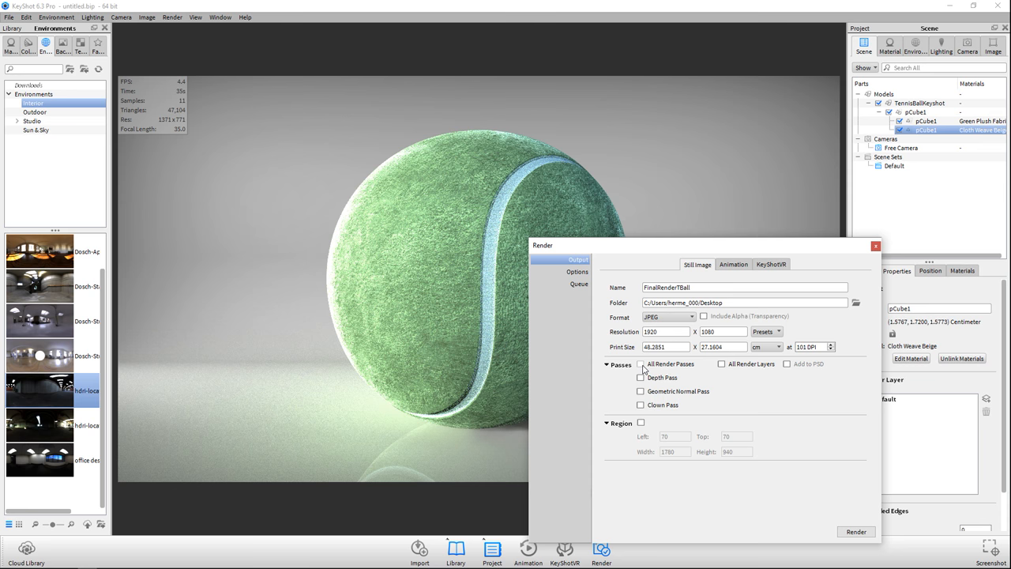
left_click(577, 271)
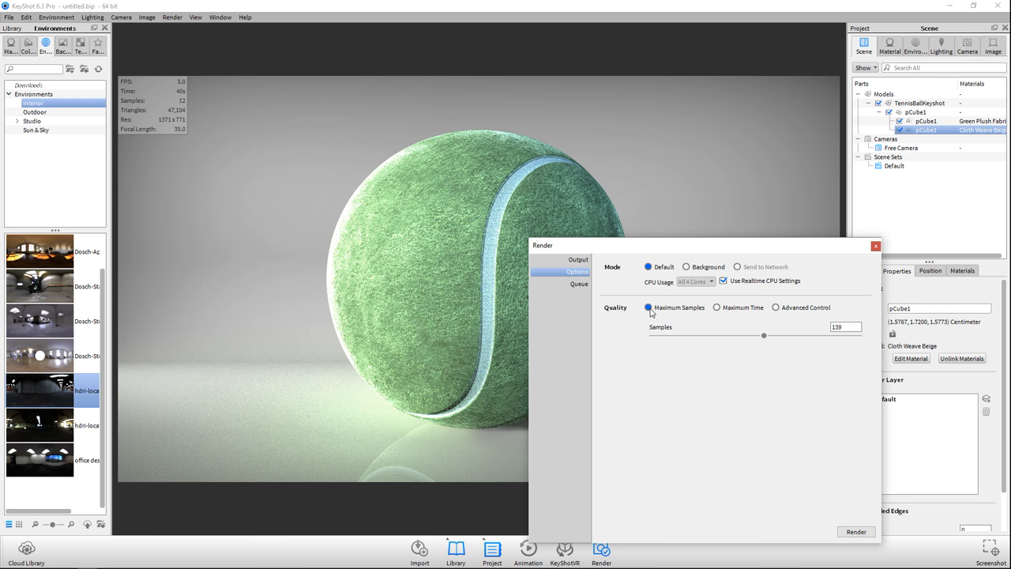